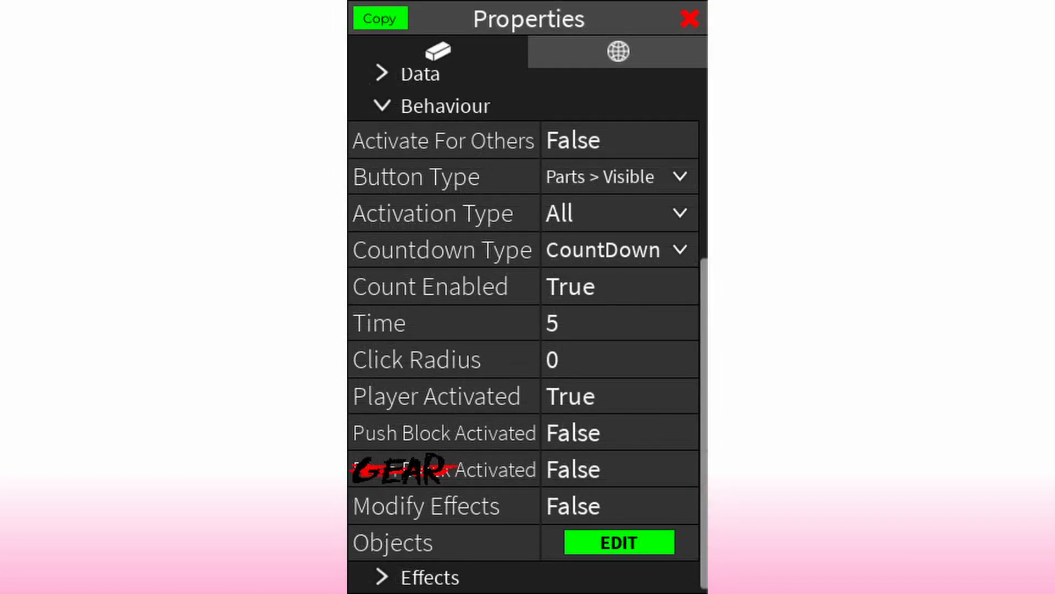
- Leave the button's properties and play the obby holding the paintball gun
left_click(687, 19)
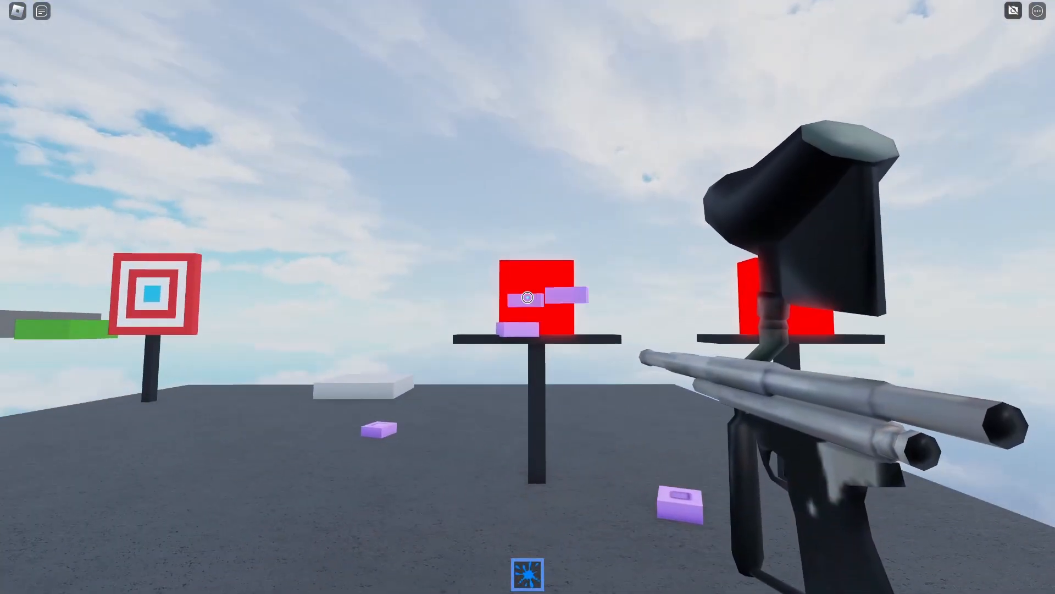
- Shoot the red targets off their stands with the paintball gun
left_click(528, 297)
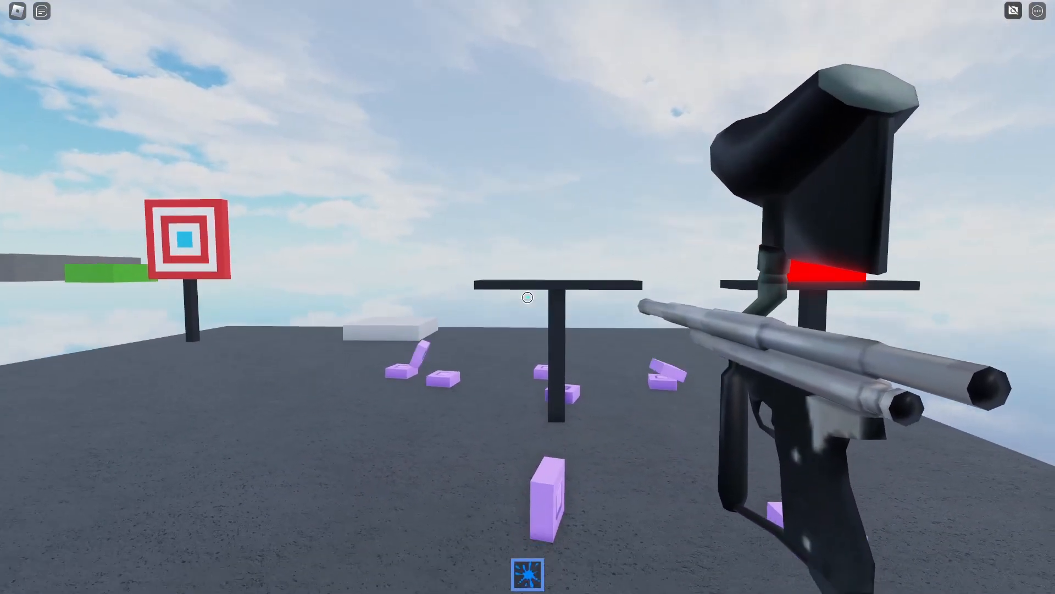
mouse_move(528, 297)
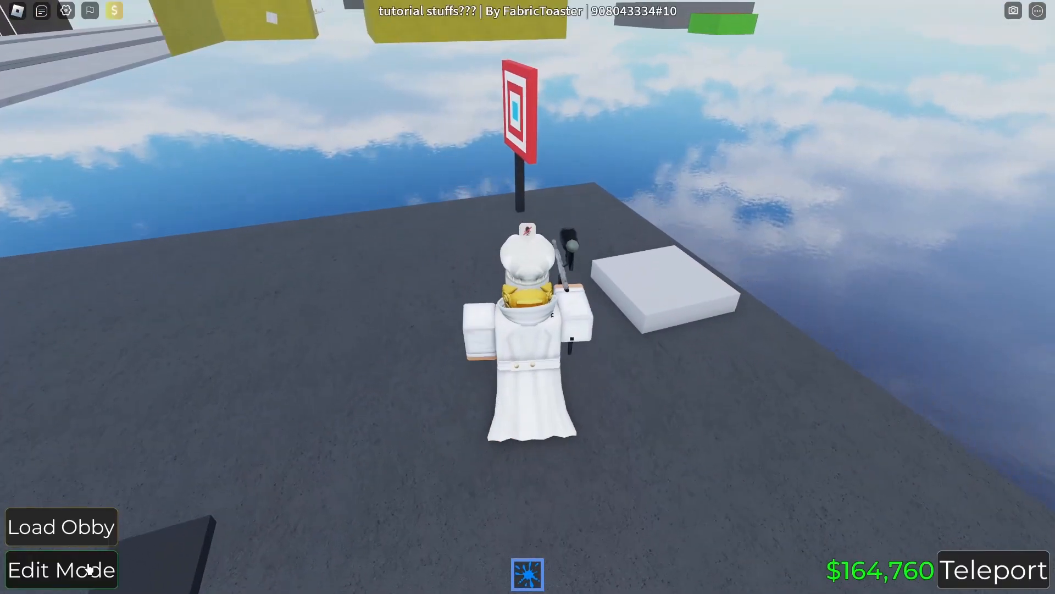
- Add a purple Neon push block sized 0.75, 0.75, 0.05 into the bullseye's centre square
left_click(62, 570)
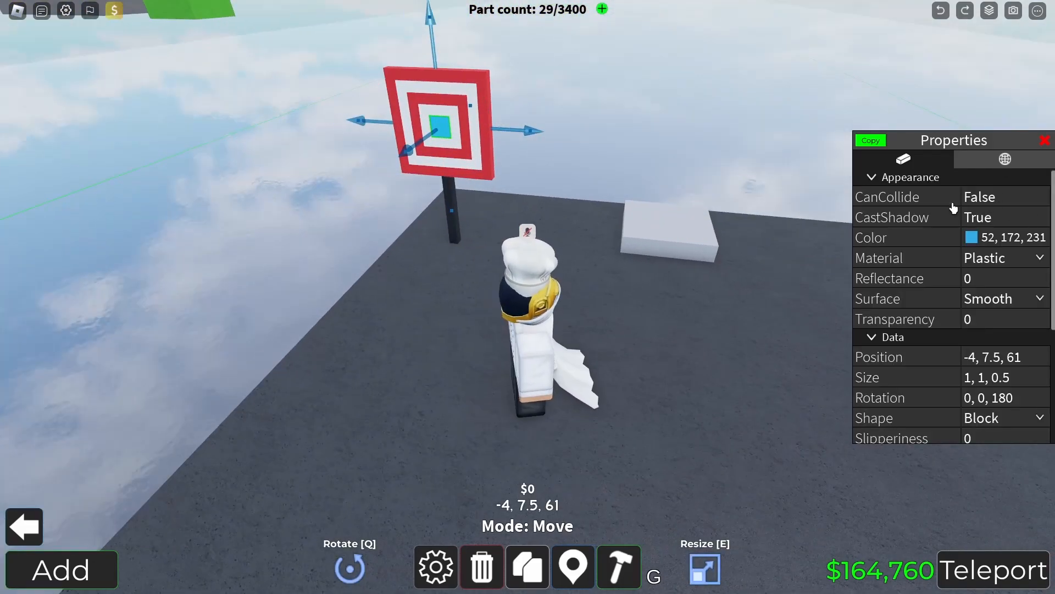
left_click_drag(440, 128, 619, 134)
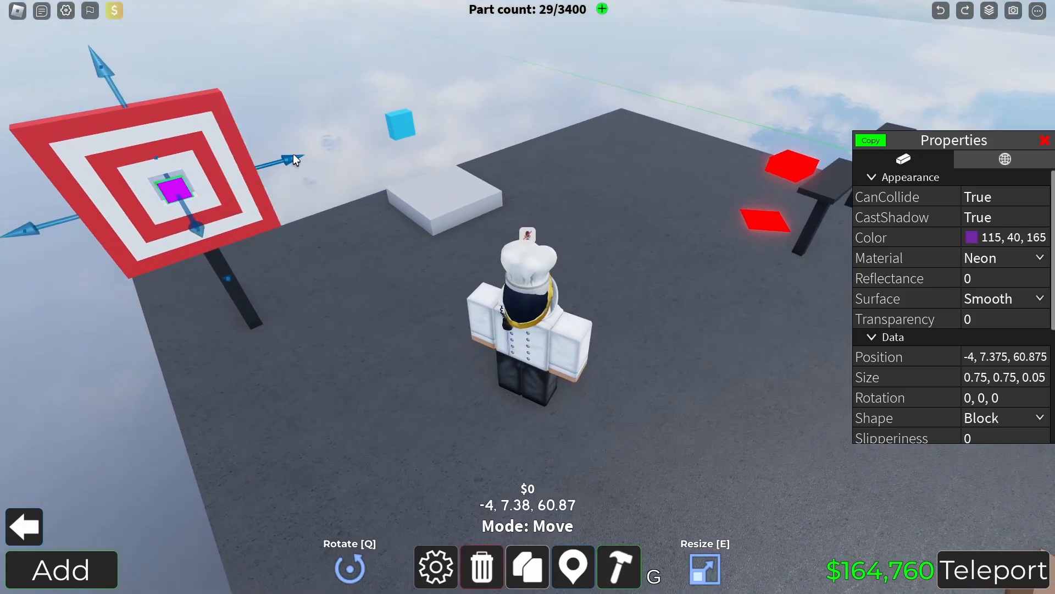
mouse_move(940, 338)
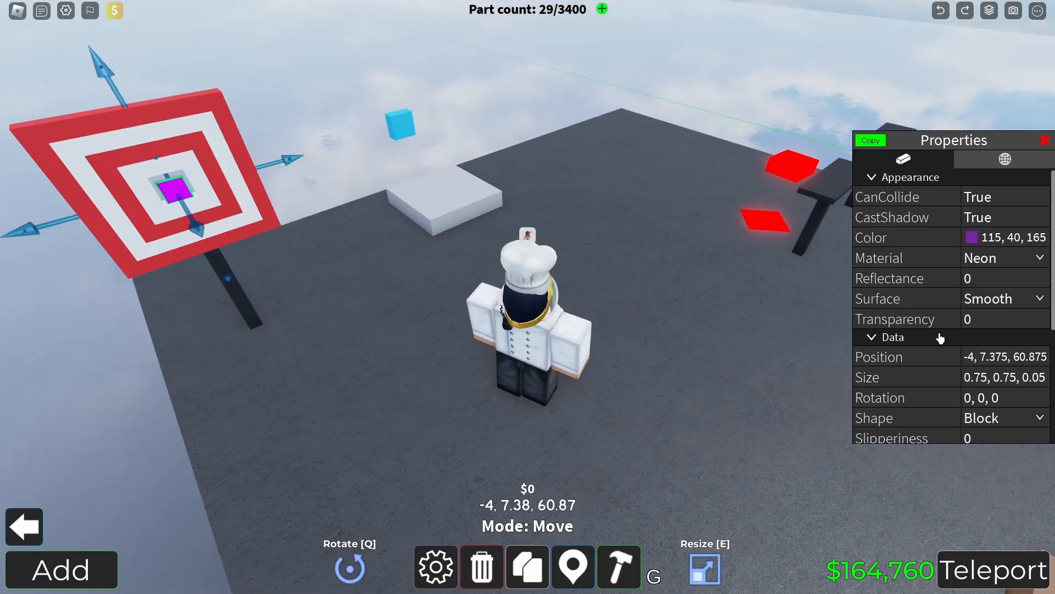
left_click(891, 336)
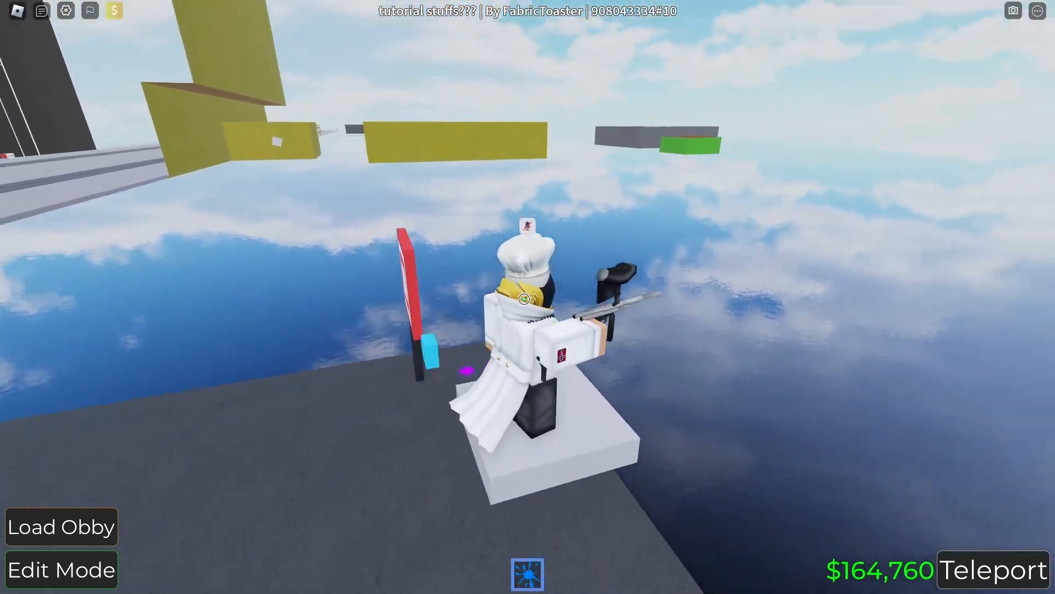
- Return to edit mode and select the floating blue cube above the white block
left_click(60, 568)
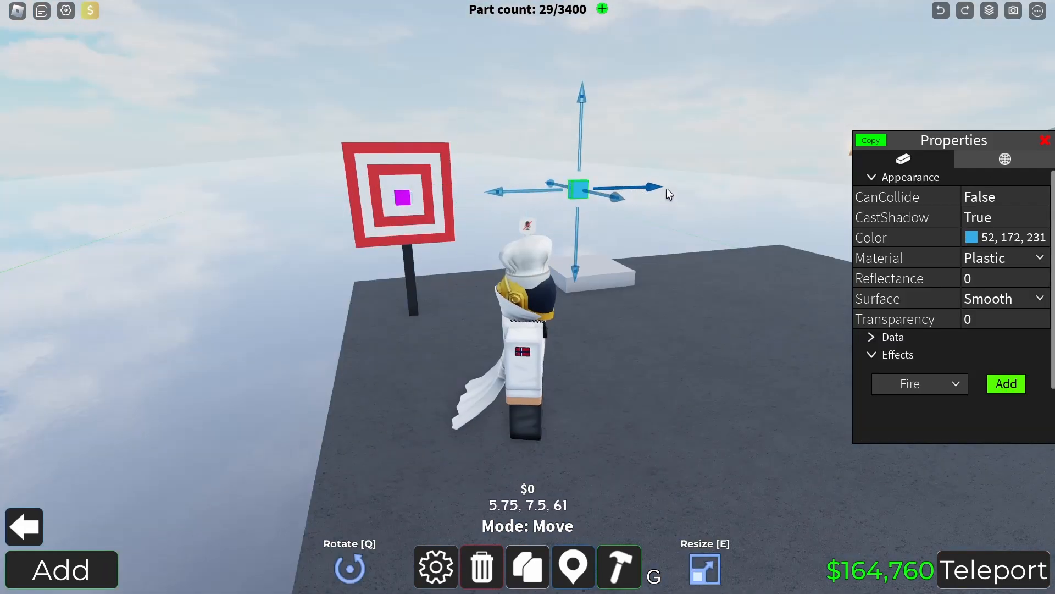
- Test the target in play, then return to edit mode with nothing selected
left_click_drag(580, 190, 404, 199)
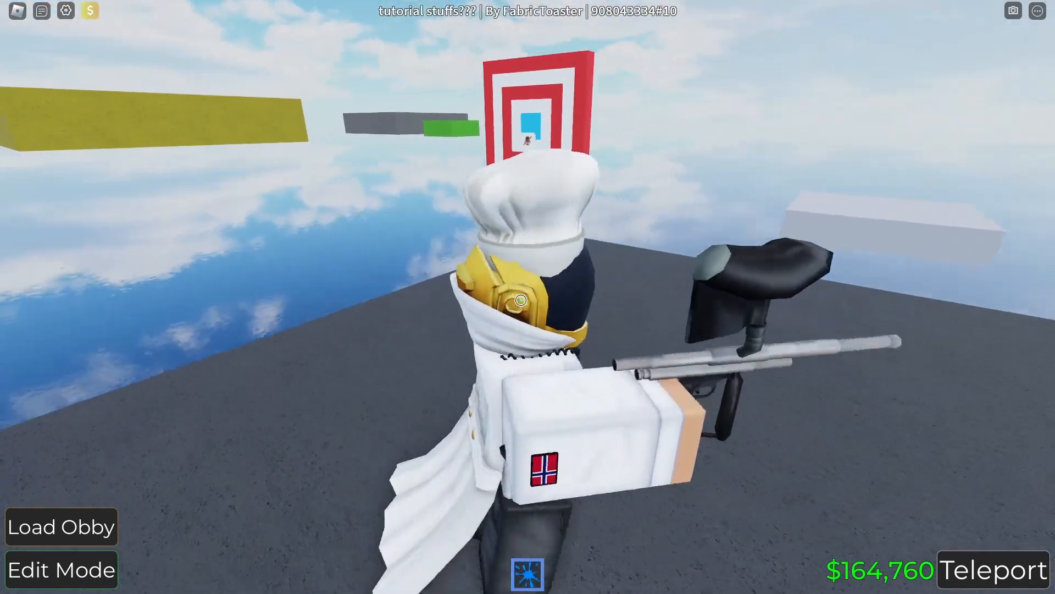
left_click(61, 569)
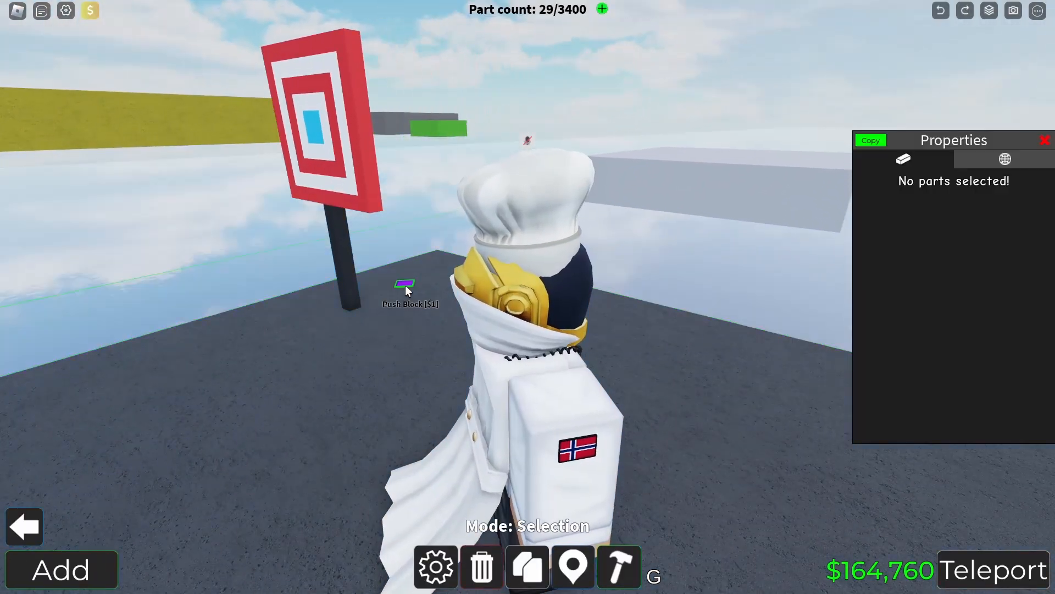